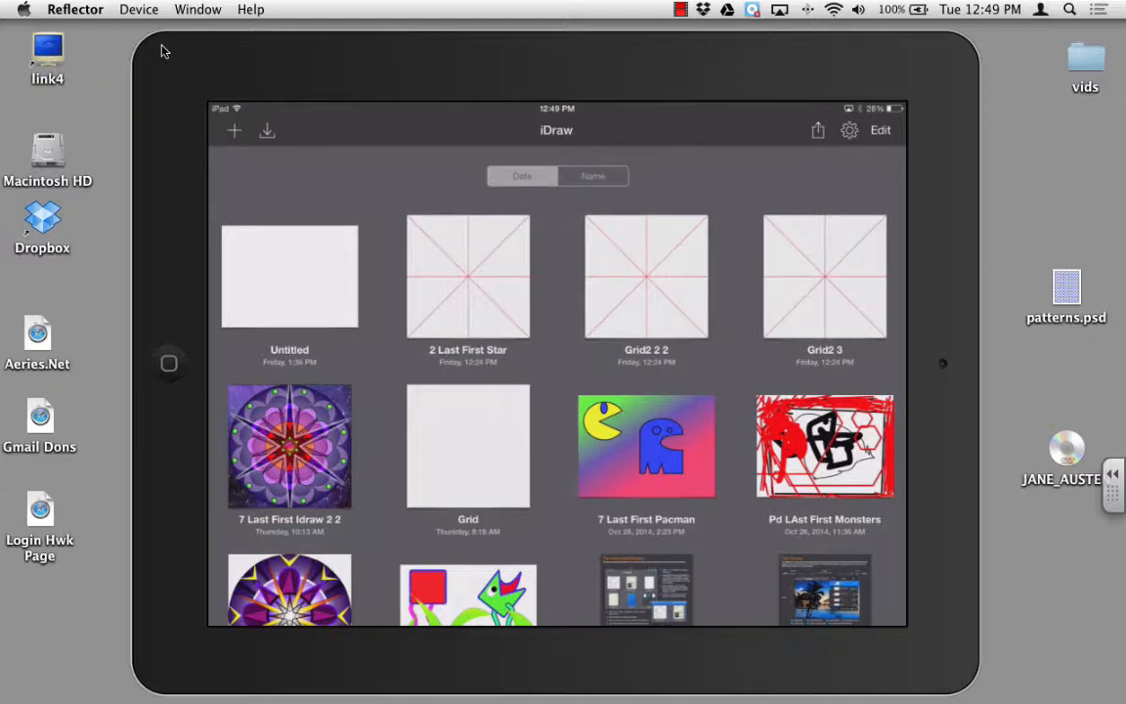
mouse_move(761, 118)
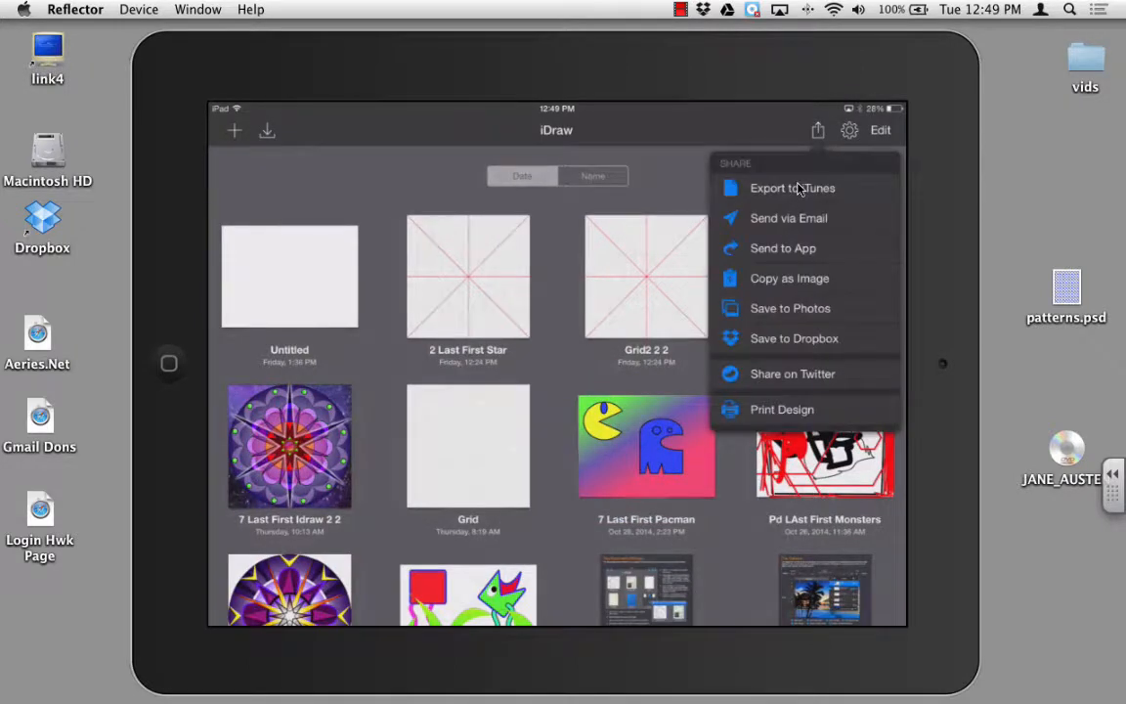
mouse_move(875, 191)
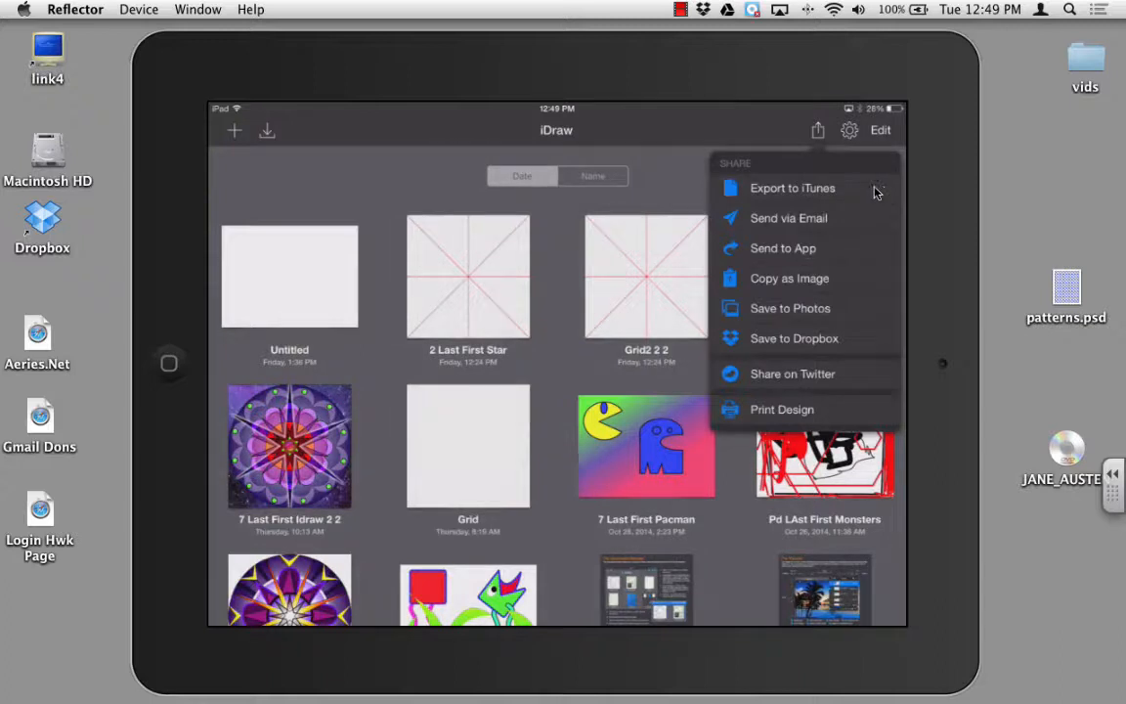
mouse_move(870, 236)
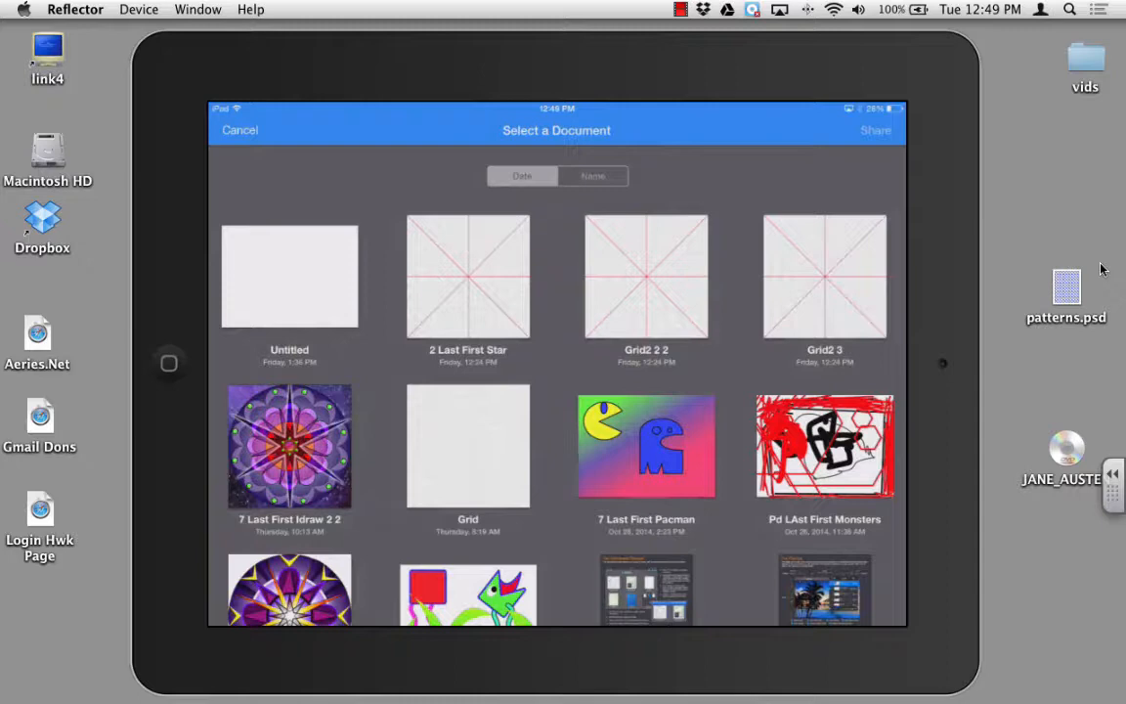
Pick the '7 Last First Pacman' drawing to send to another app.
left_click(646, 446)
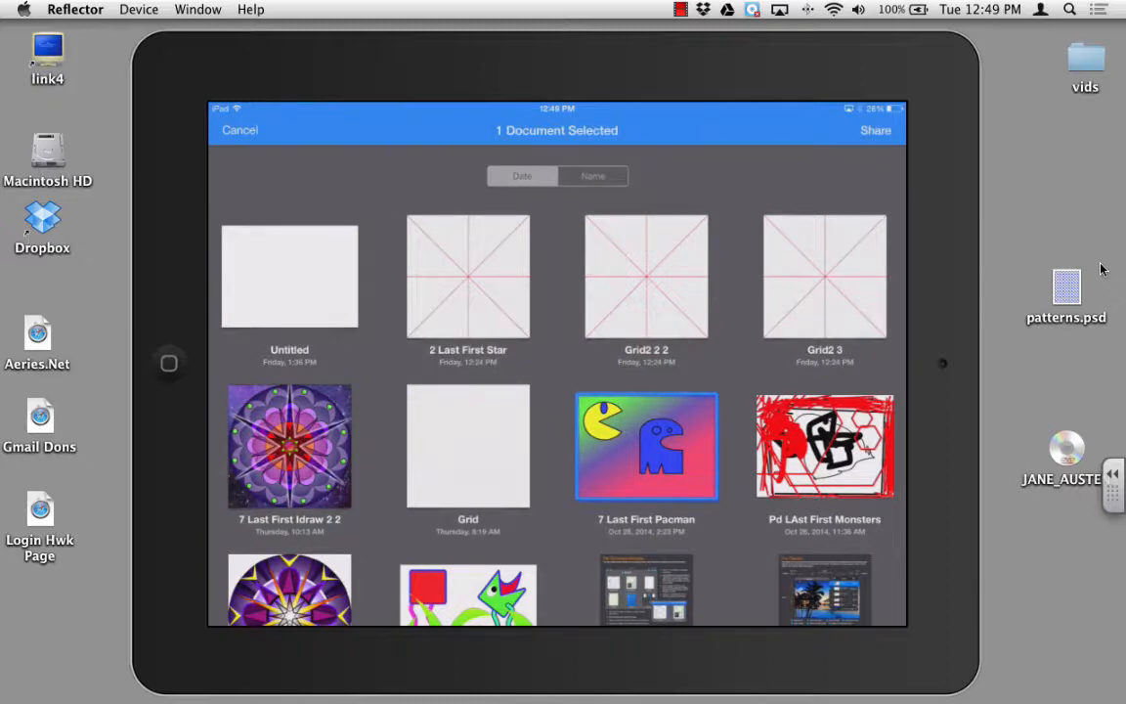
mouse_move(1113, 254)
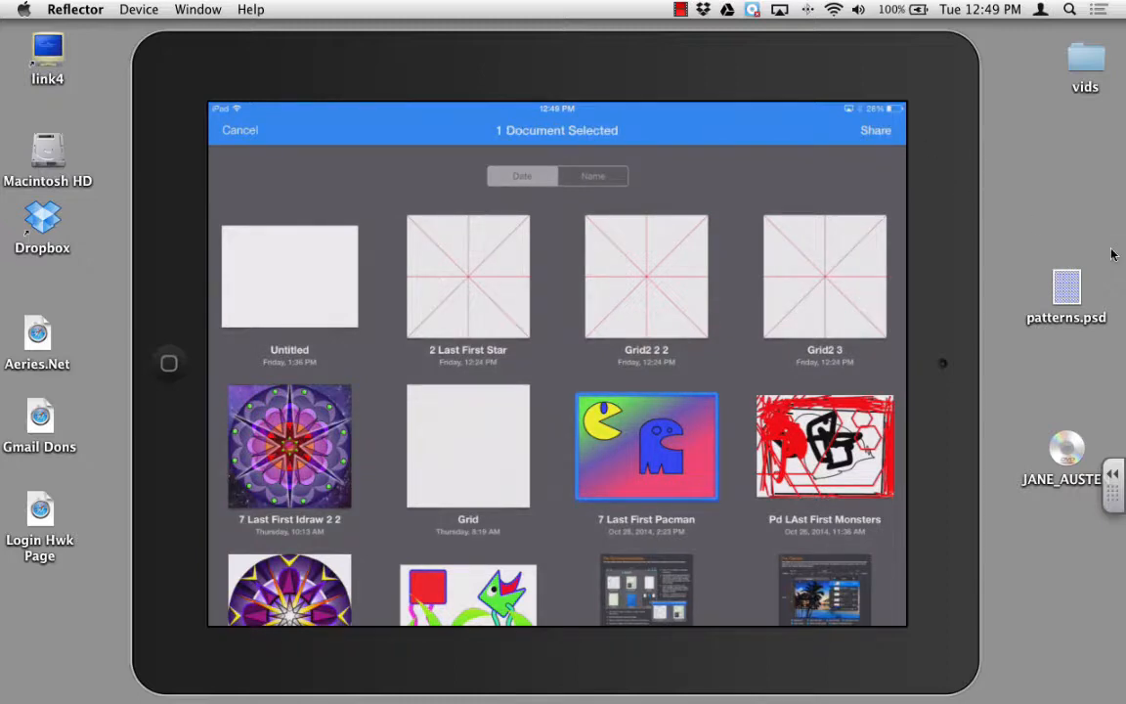
left_click(874, 130)
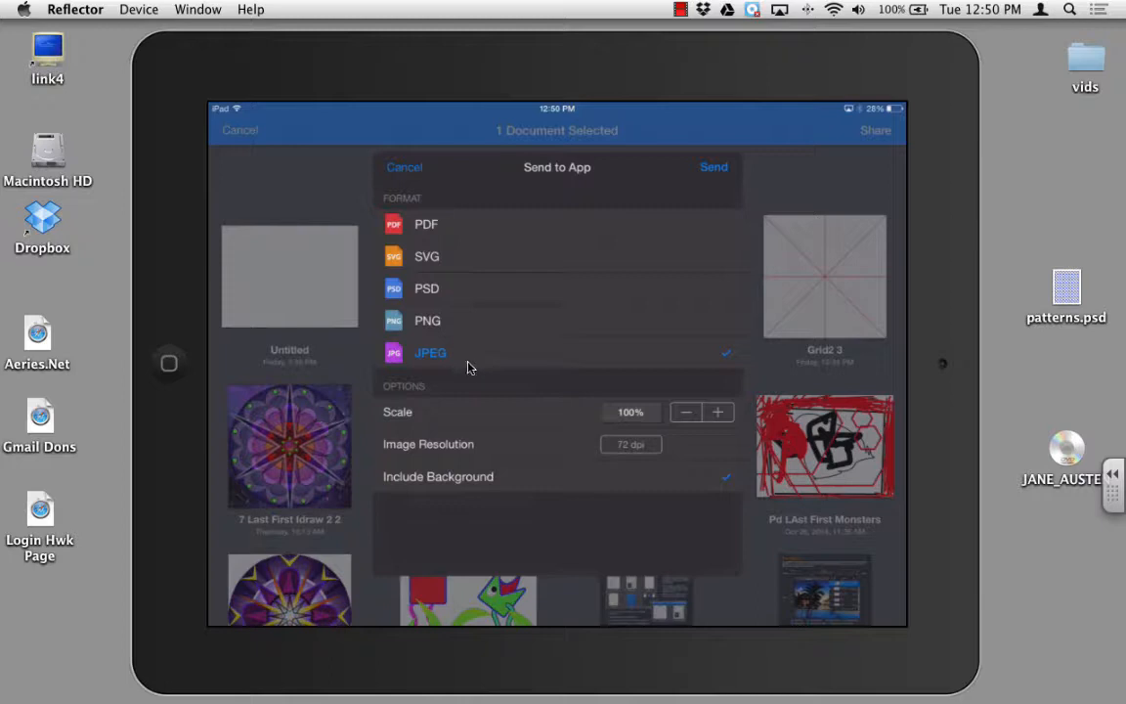
mouse_move(461, 328)
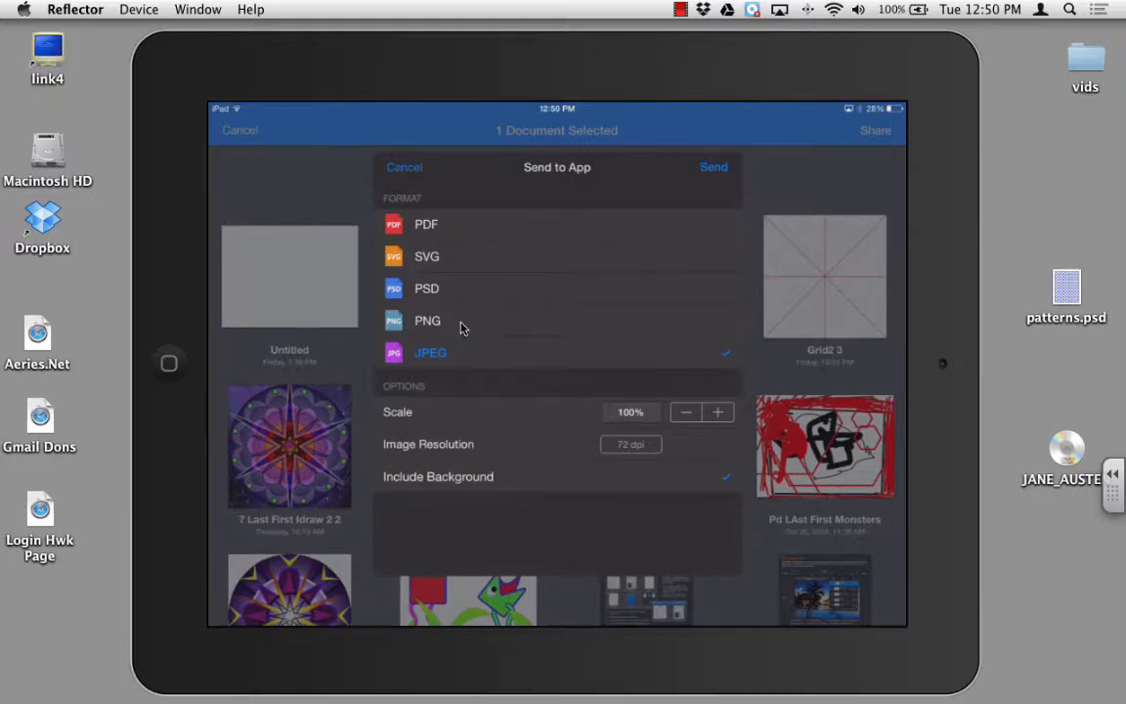
mouse_move(445, 325)
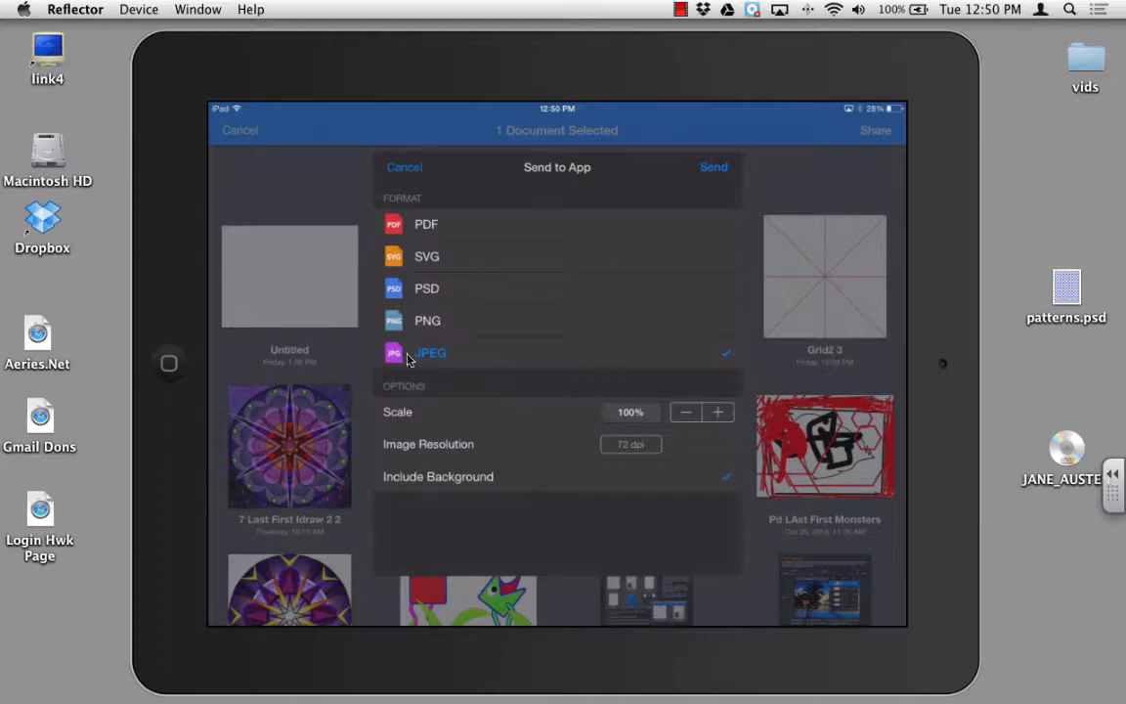
mouse_move(494, 370)
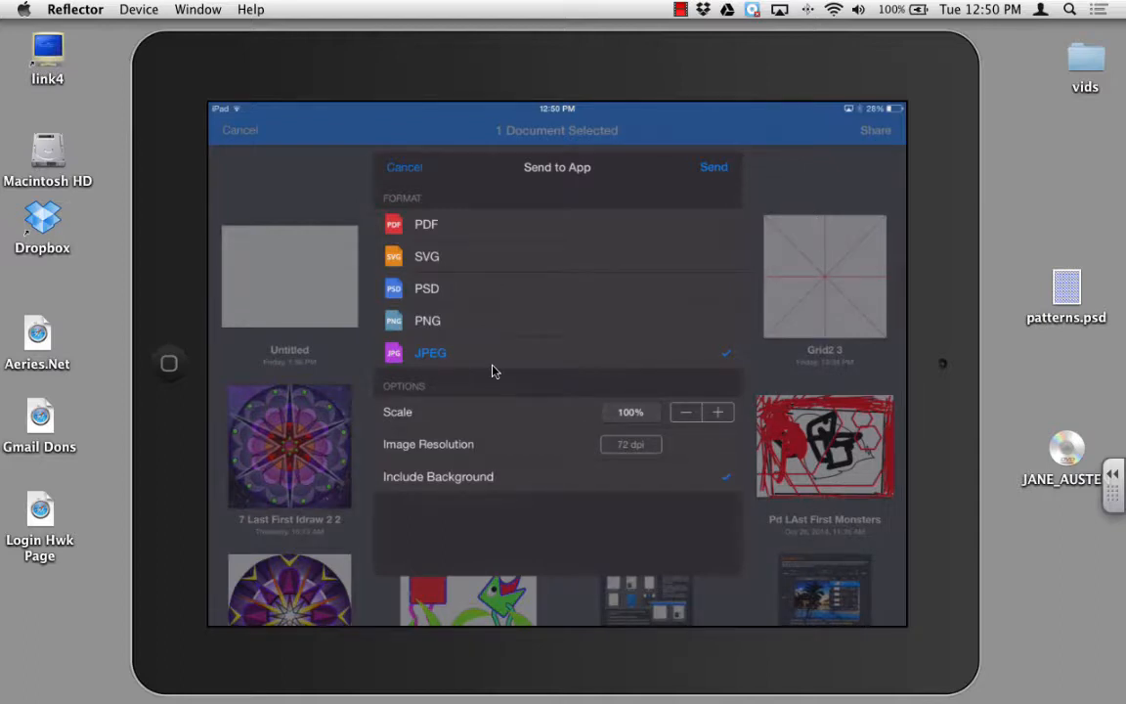
mouse_move(646, 421)
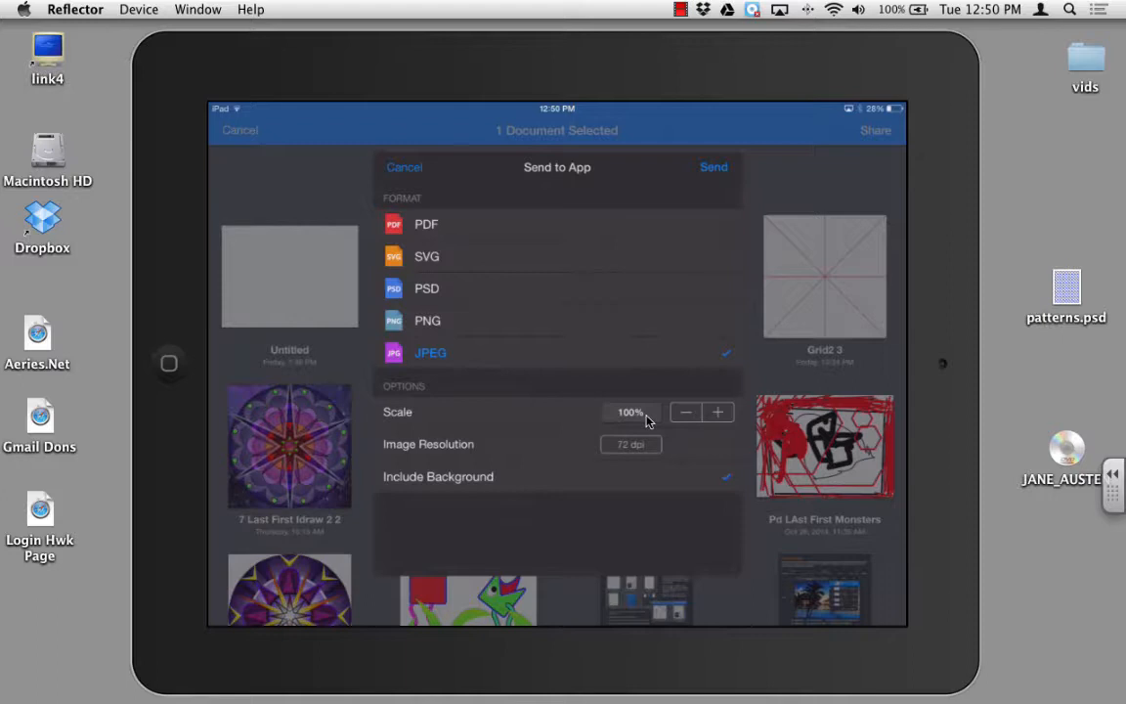
mouse_move(631, 463)
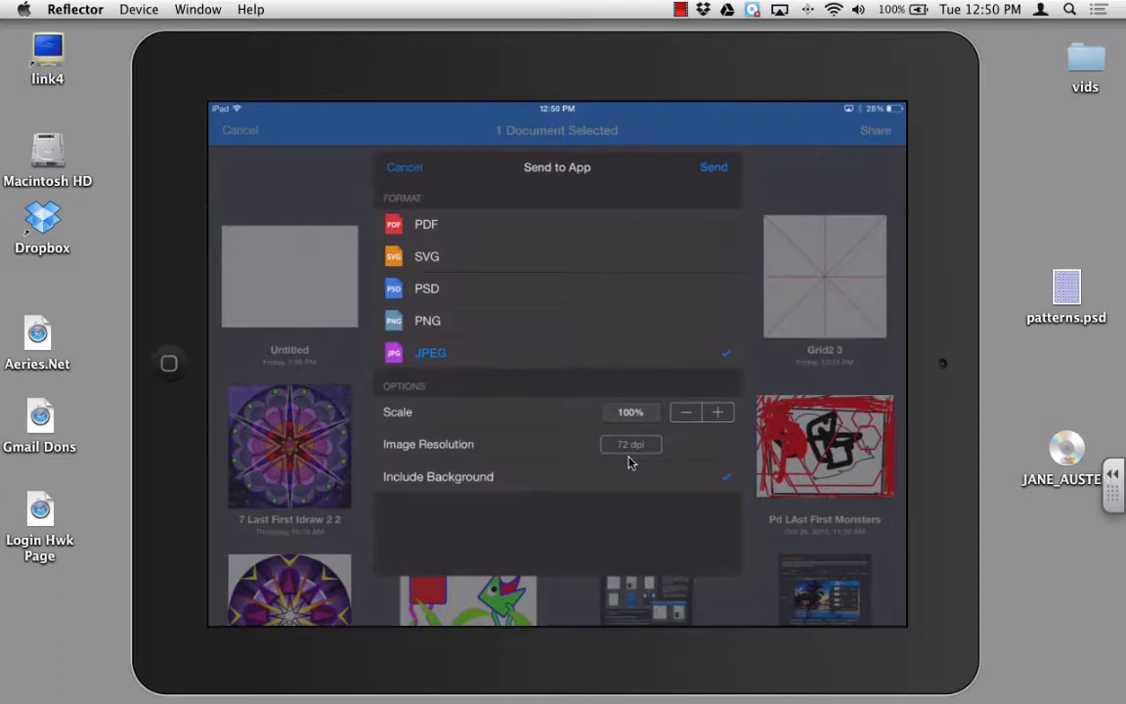
Check the image resolution options, keeping 72 dpi for the JPEG export.
left_click(631, 444)
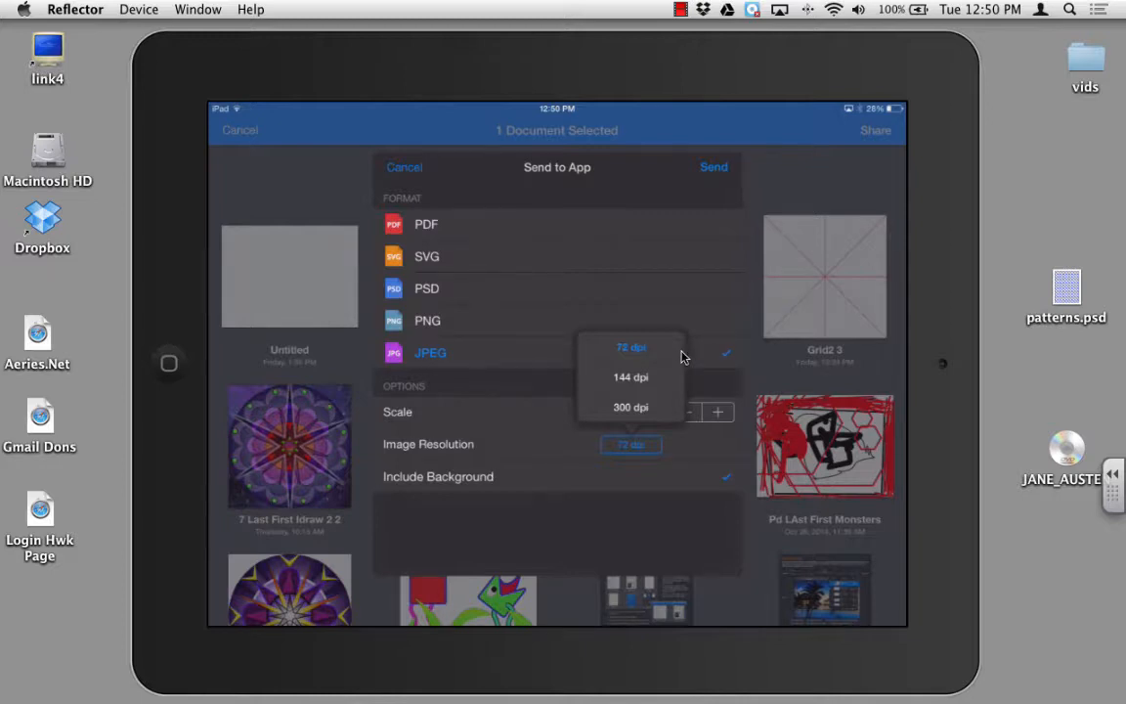
mouse_move(663, 355)
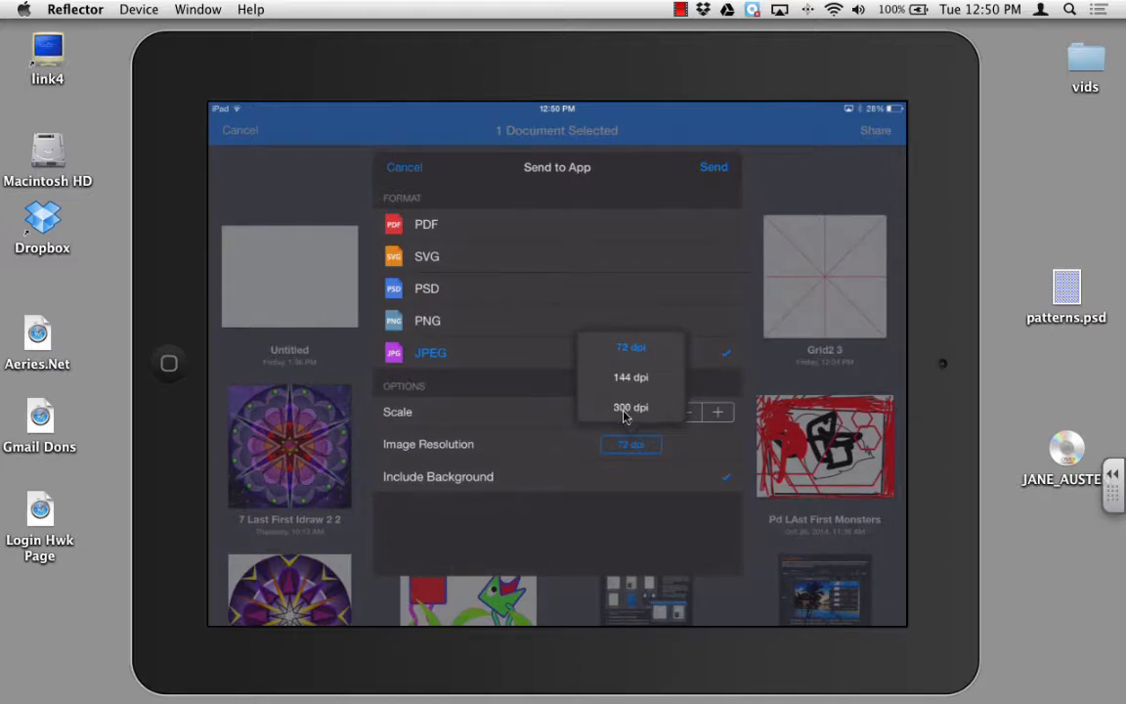
mouse_move(649, 419)
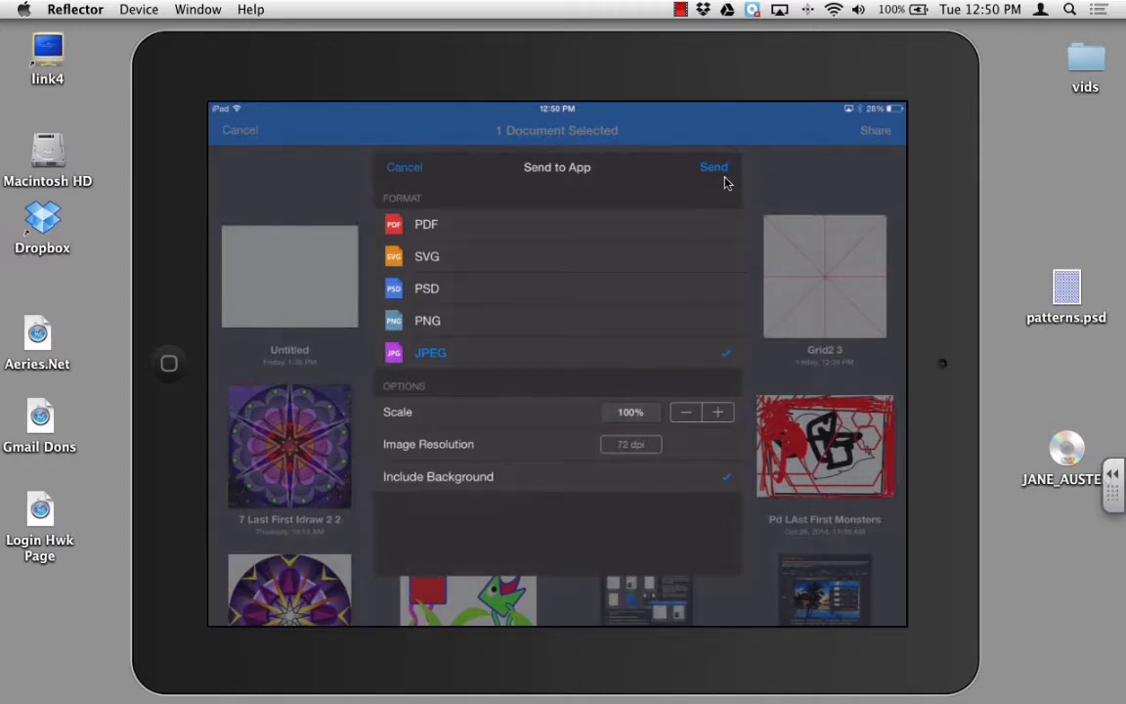
Send the Pacman JPEG out and pass it to Google Drive.
left_click(714, 166)
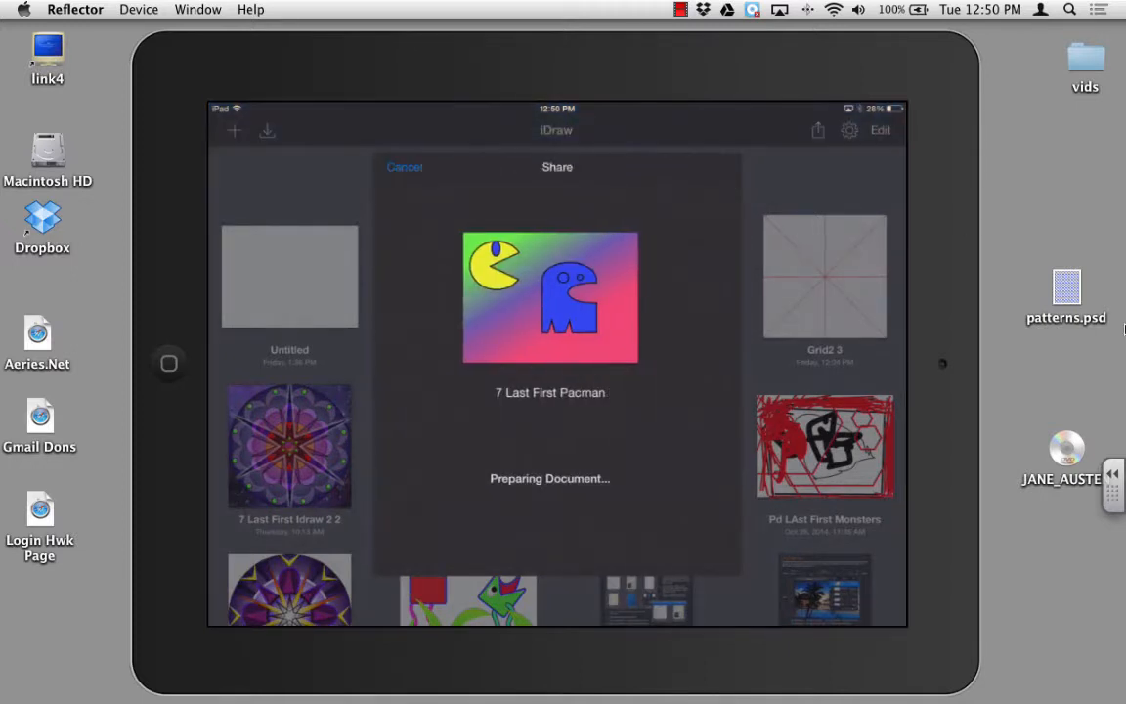
left_click(404, 166)
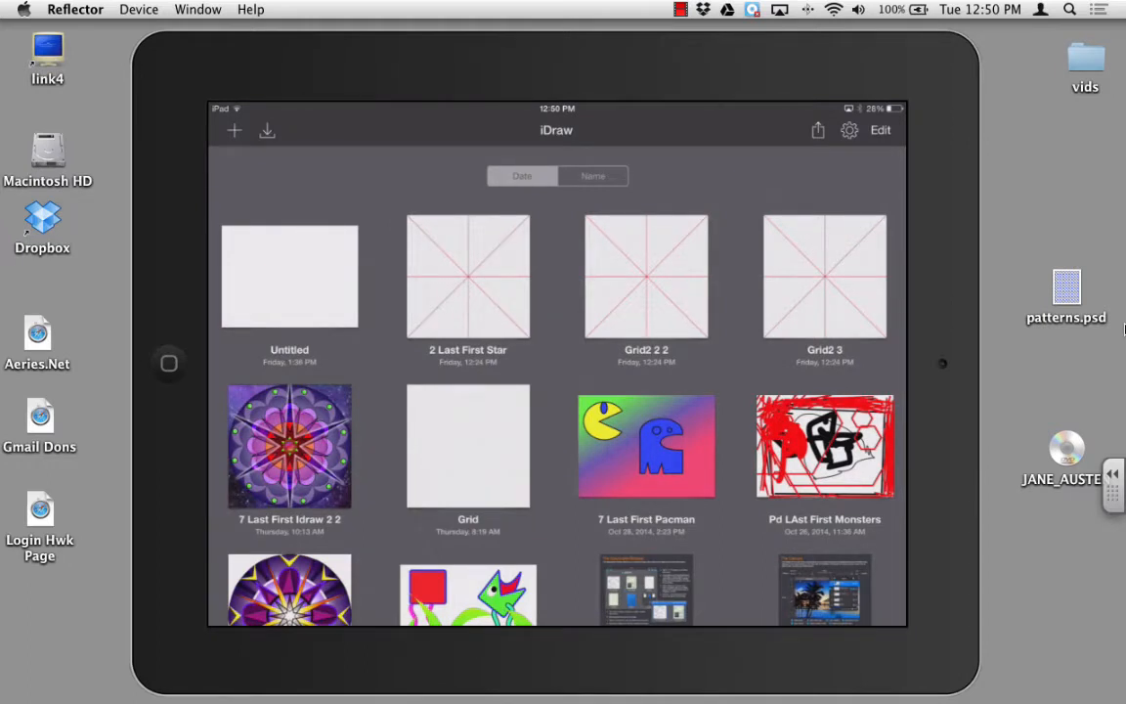
left_click(818, 129)
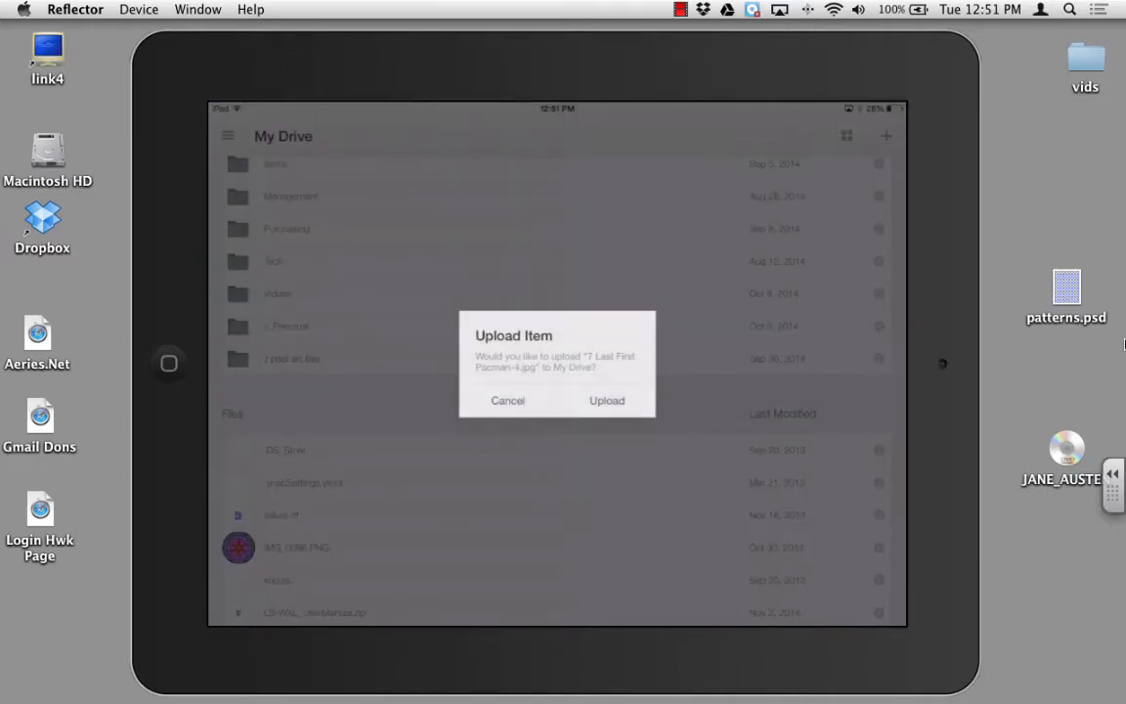
Upload '7 Last First Pacman-4.jpg' to My Drive.
left_click(608, 400)
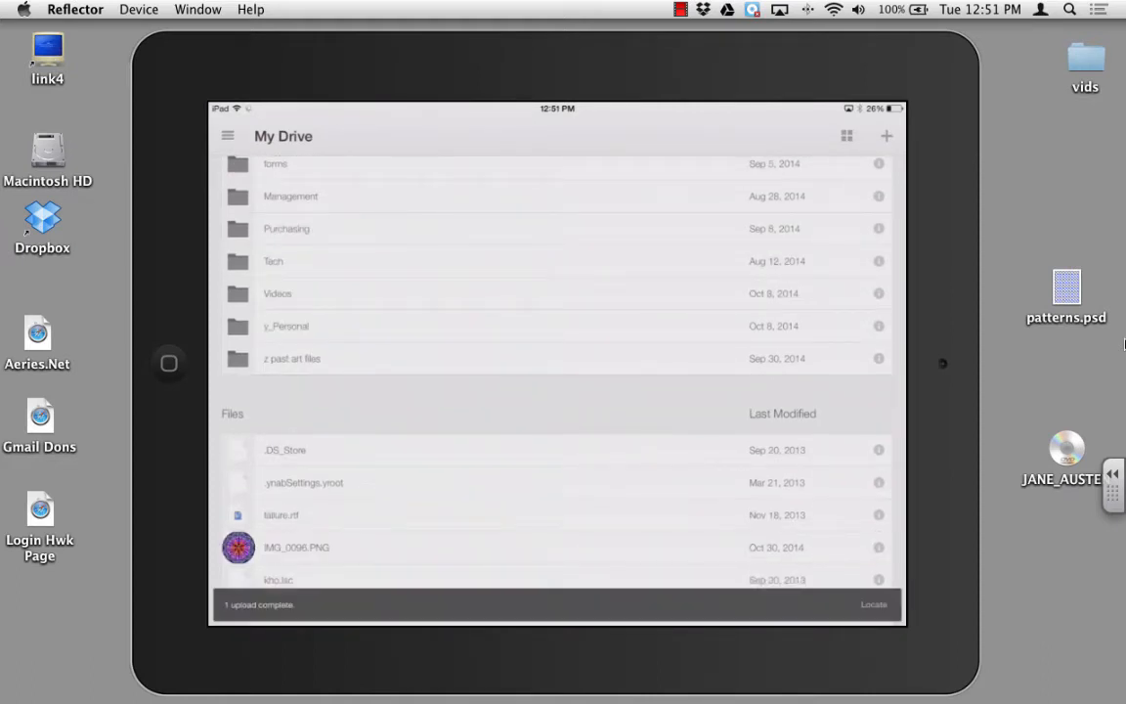
Scroll My Drive to '7 Last First Pacman-4.jpg' and open its details panel.
scroll("down", 3)
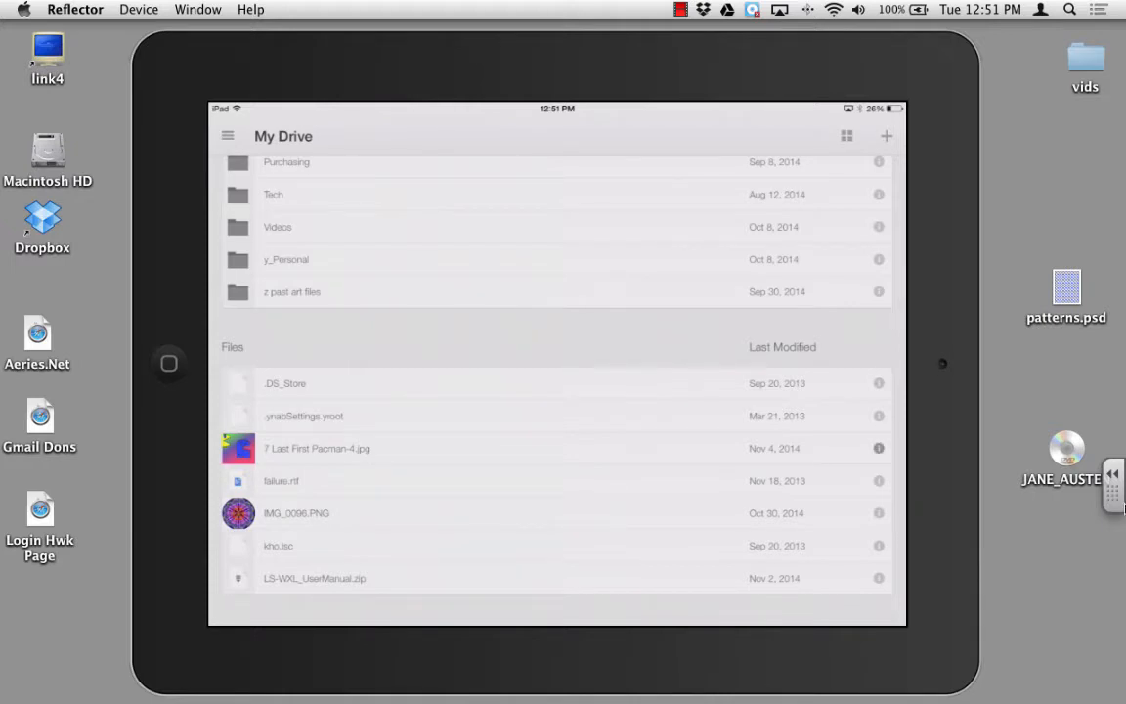
left_click(878, 448)
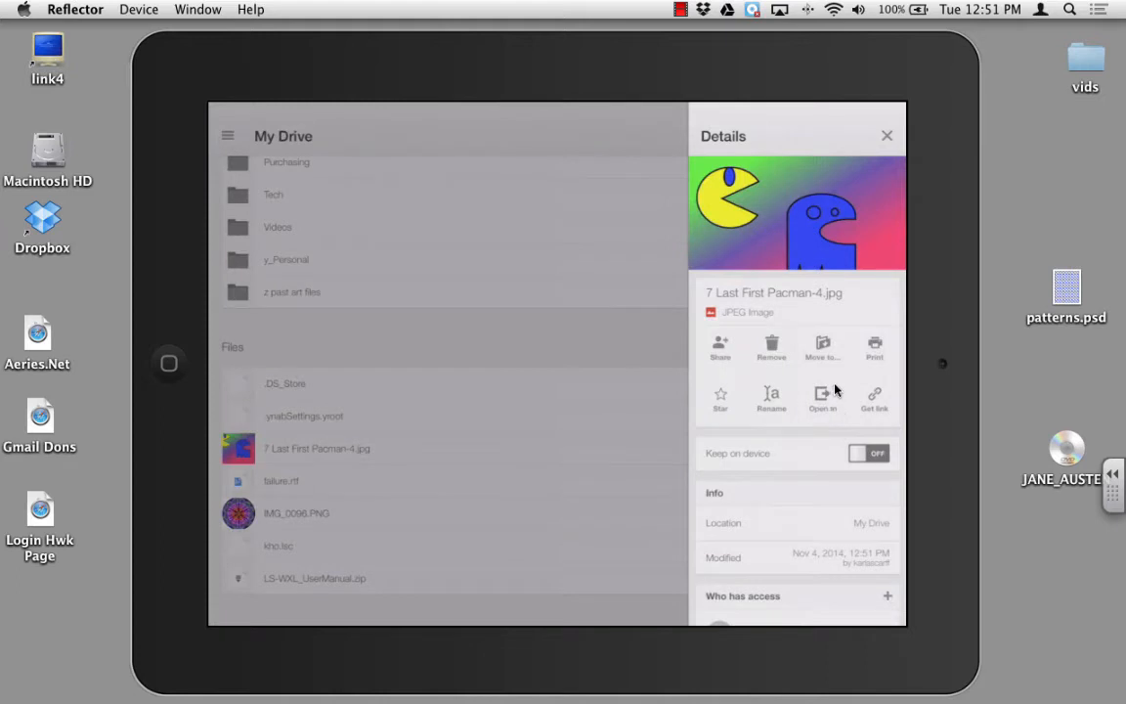
mouse_move(1066, 394)
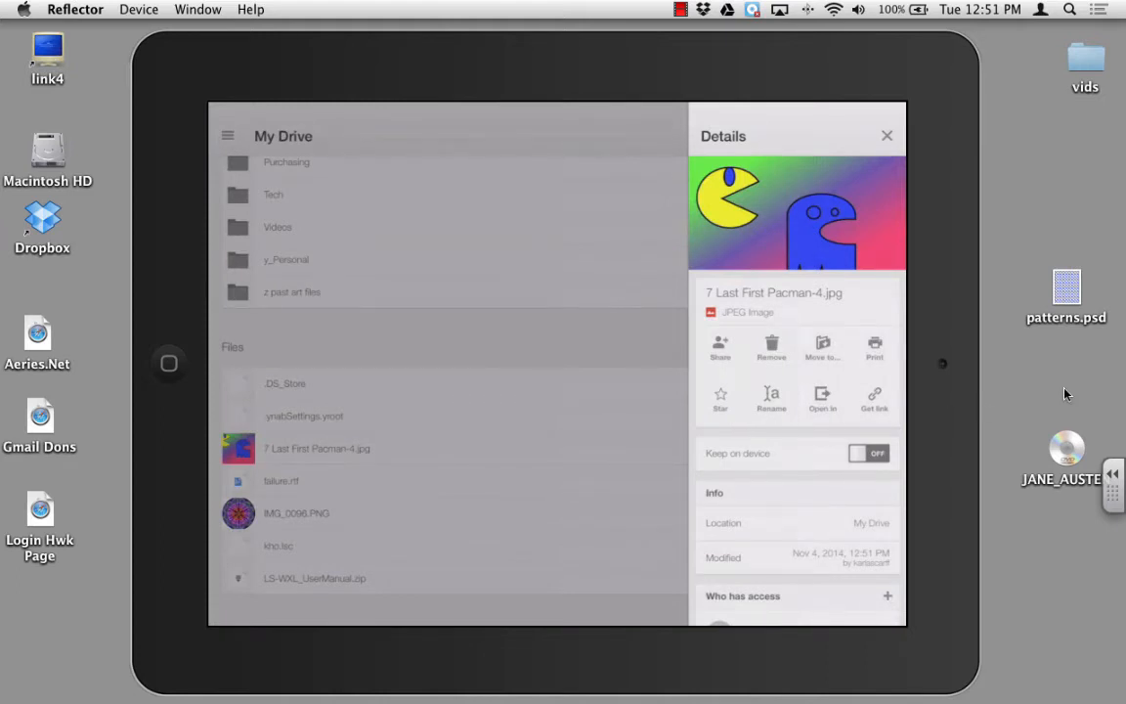
left_click(887, 135)
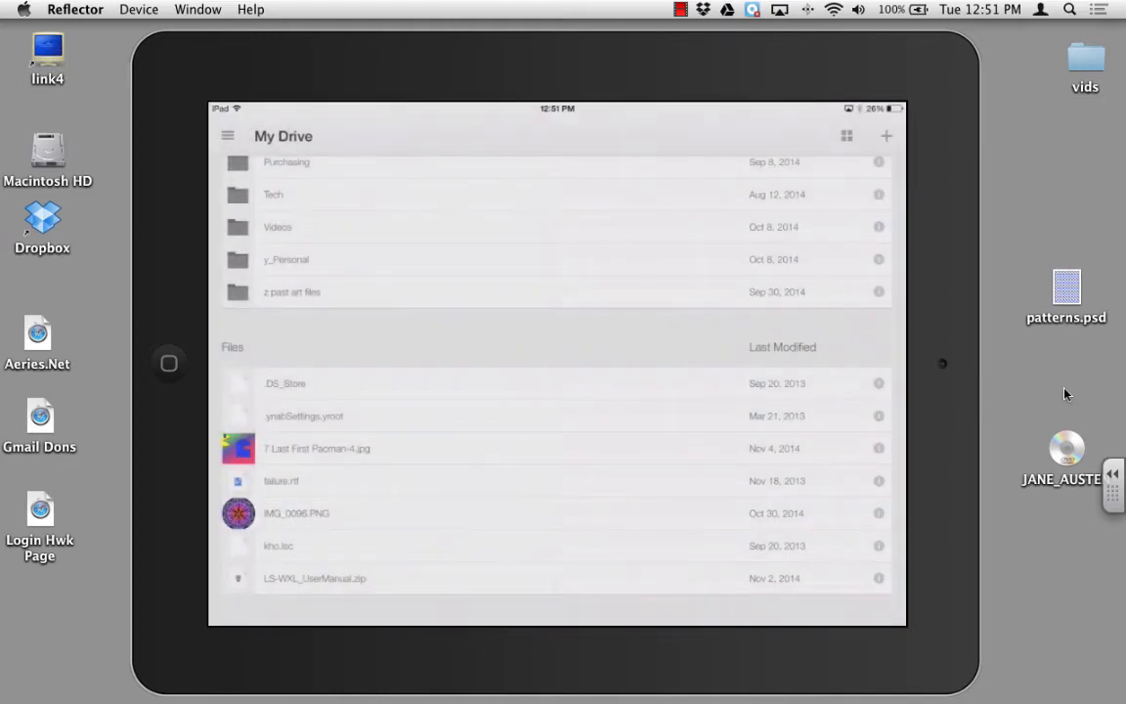